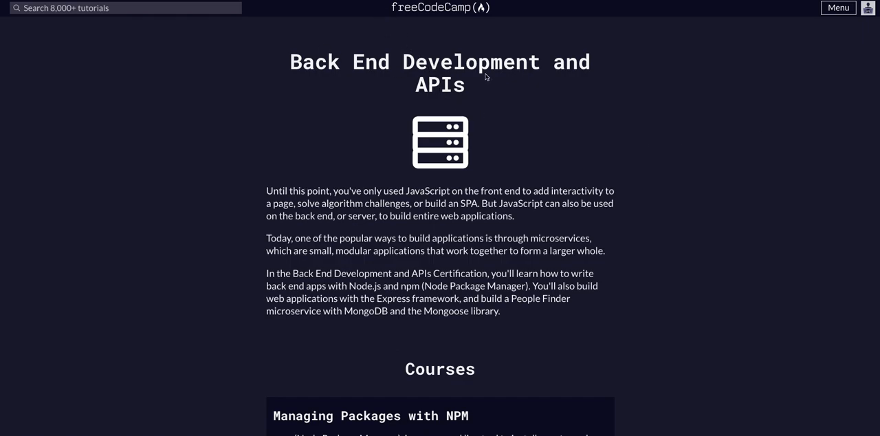
Step: Scroll the Back End Development and APIs page down to the Managing Packages with NPM lessons
{"action": "scroll", "scroll_direction": "down", "scroll_amount": 3}
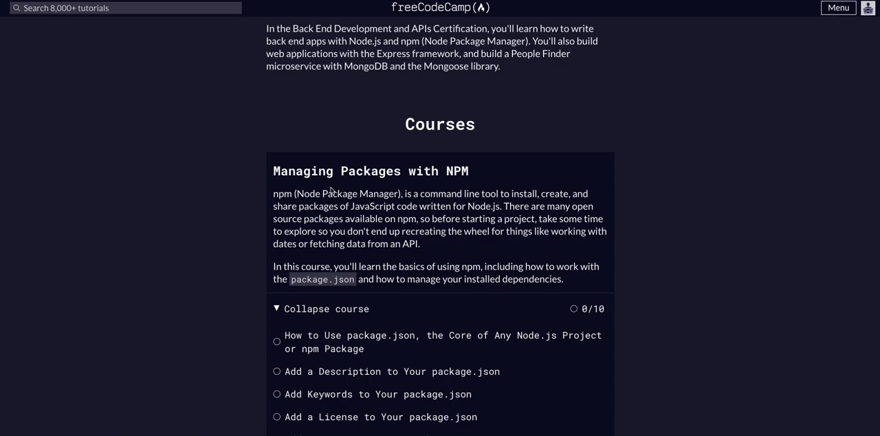
{"action": "scroll", "scroll_direction": "down", "scroll_amount": 3}
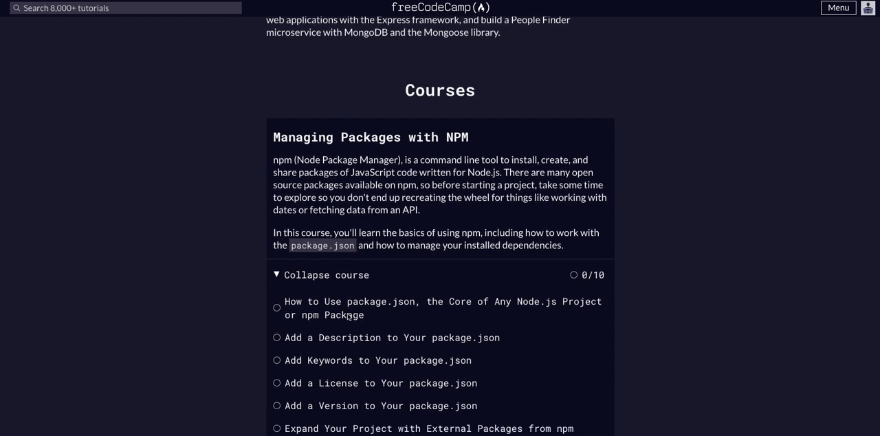
{"action": "mouse_move", "coordinate": [415, 316]}
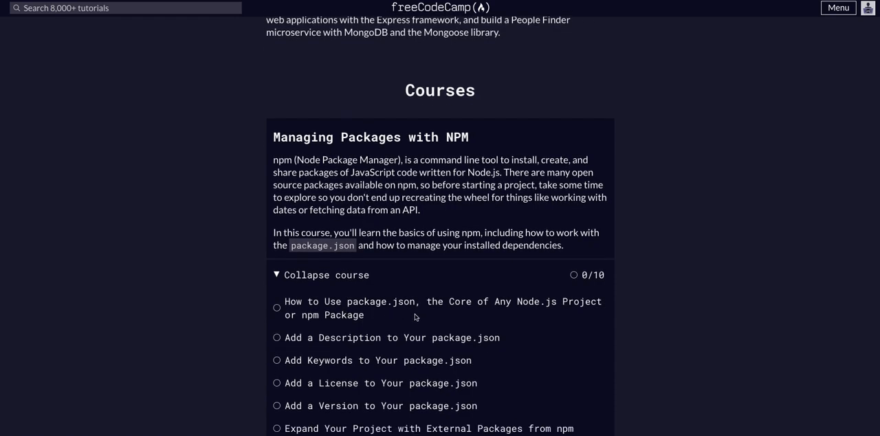
{"action": "mouse_move", "coordinate": [376, 307]}
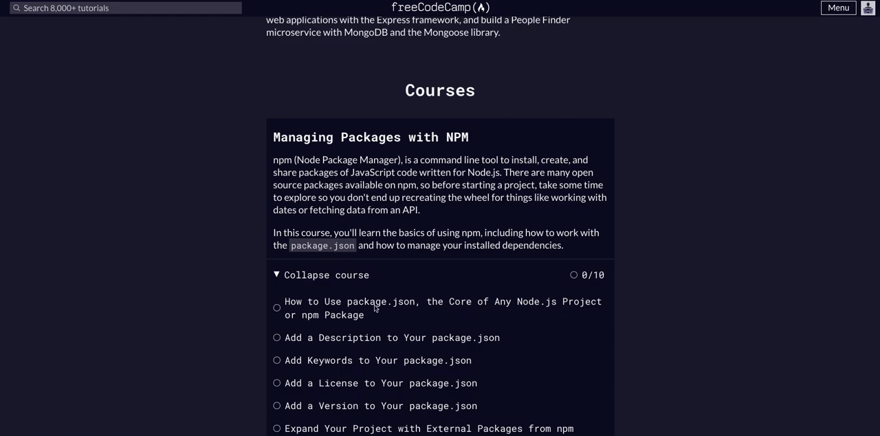
Step: Open the 'How to Use package.json, the Core of Any Node.js Project' lesson
{"action": "left_click", "coordinate": [443, 308]}
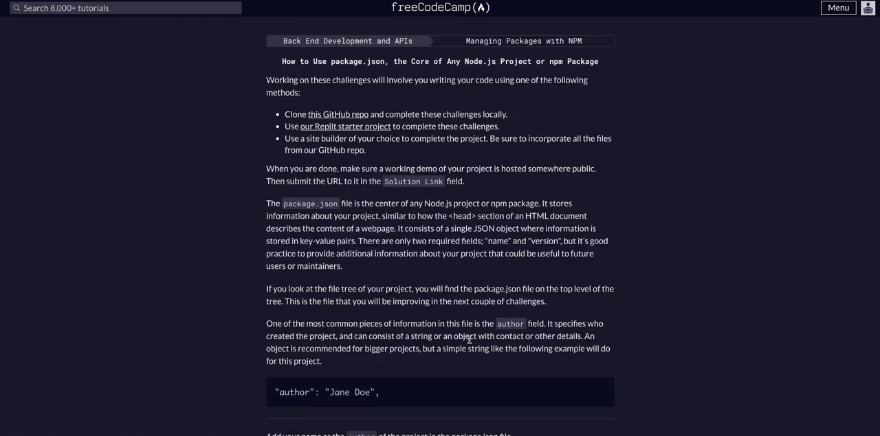
{"action": "mouse_move", "coordinate": [419, 54]}
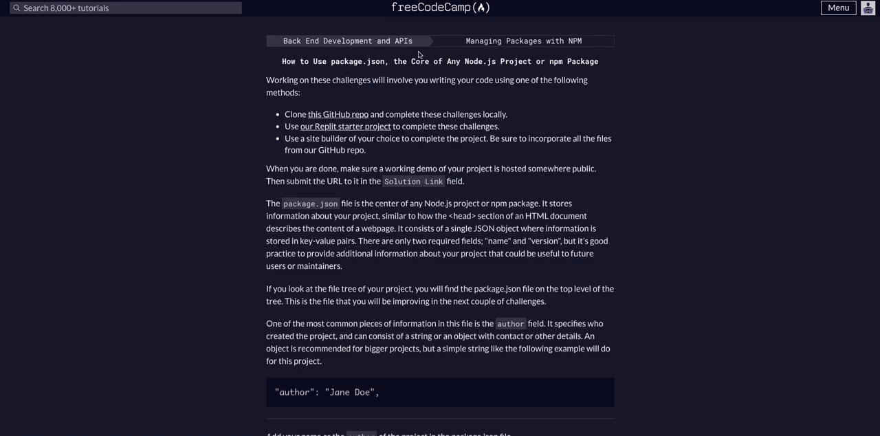
{"action": "mouse_move", "coordinate": [543, 107]}
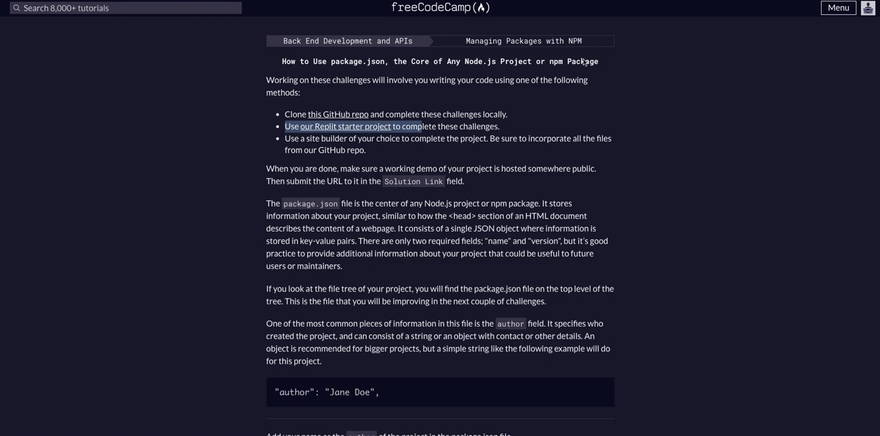
{"action": "mouse_move", "coordinate": [335, 126]}
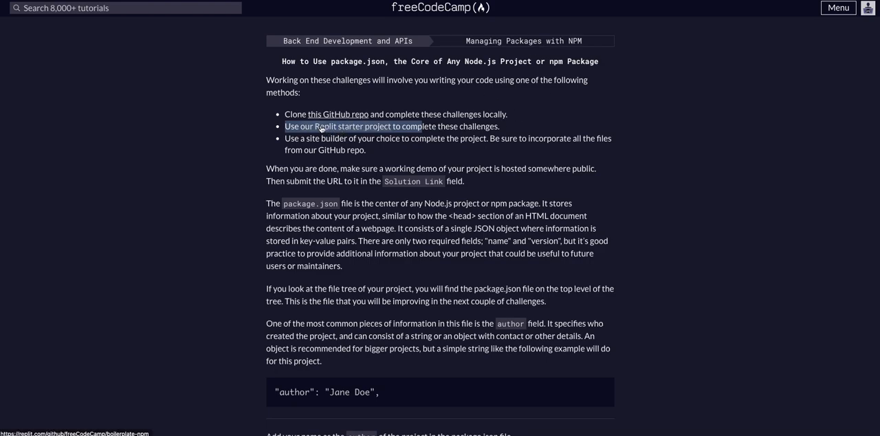
{"action": "mouse_move", "coordinate": [520, 130]}
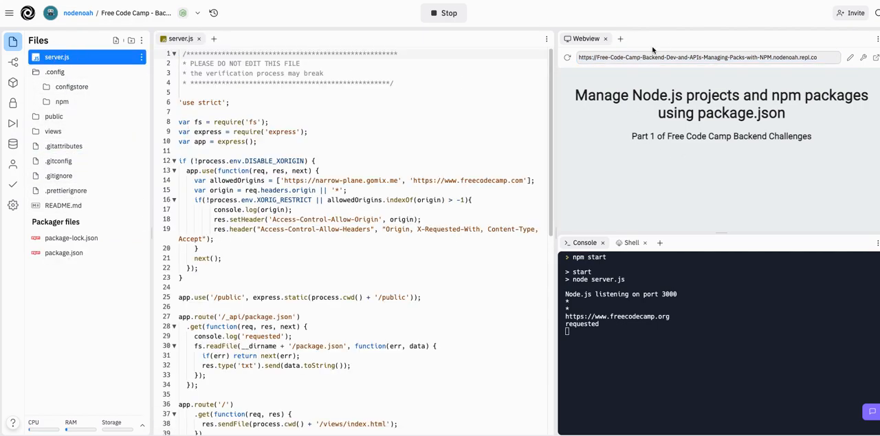
Step: Switch Replit's output area to the Shell and begin an npm command
{"action": "left_click", "coordinate": [628, 242]}
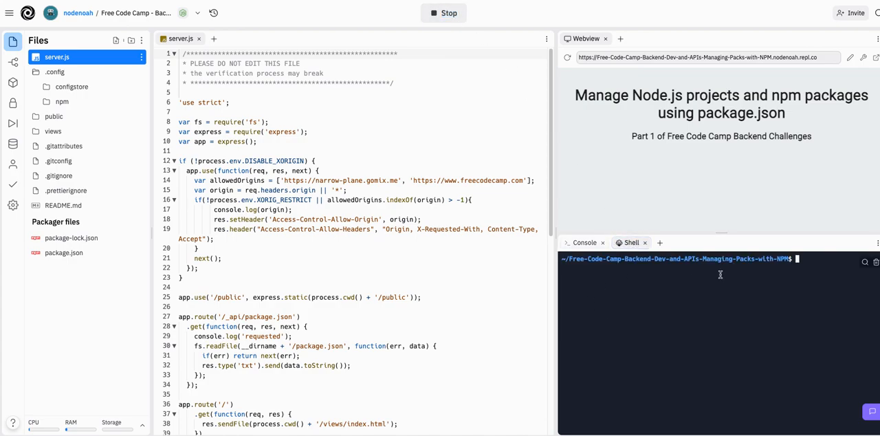
{"action": "type", "text": "npm"}
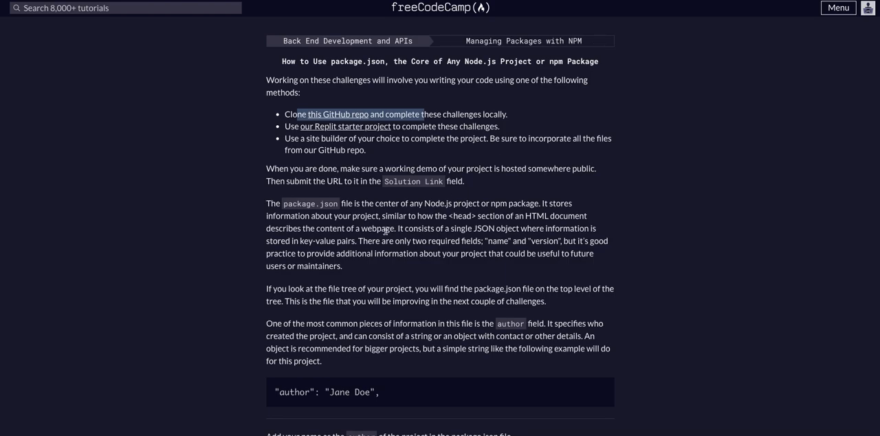
{"action": "mouse_move", "coordinate": [341, 58]}
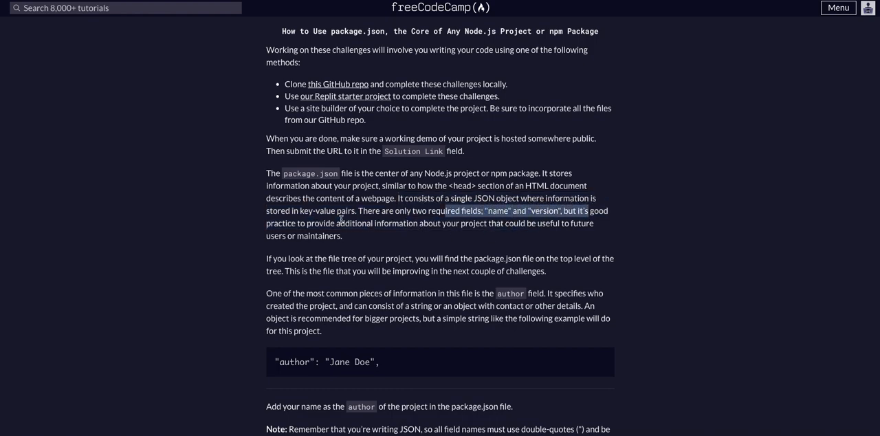
{"action": "scroll", "scroll_direction": "down", "scroll_amount": 3}
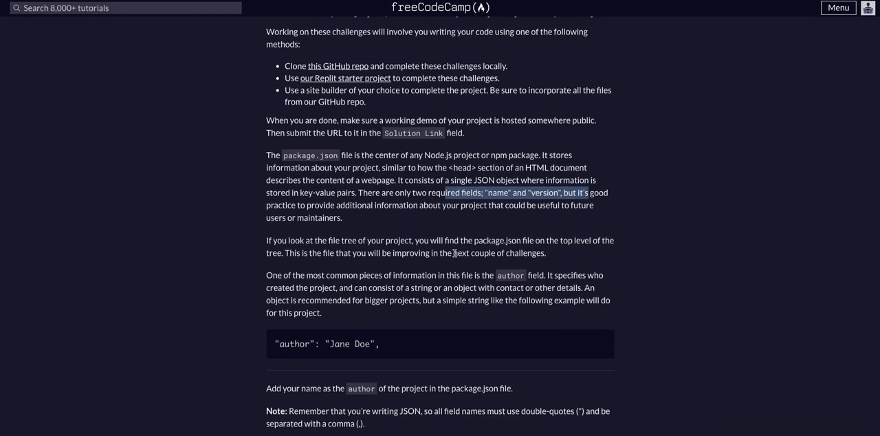
{"action": "scroll", "scroll_direction": "down", "scroll_amount": 3}
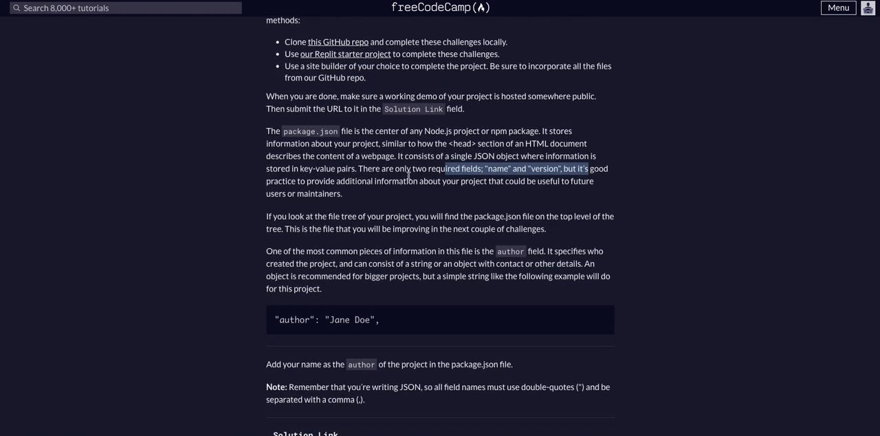
{"action": "scroll", "scroll_direction": "down", "scroll_amount": 3}
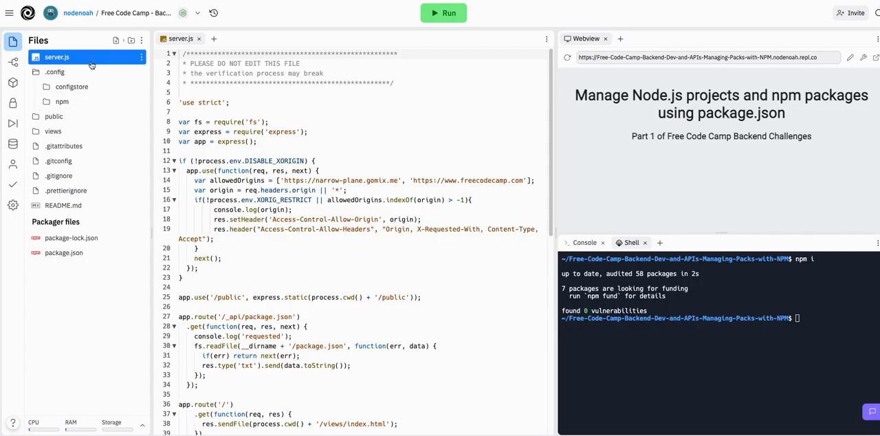
Step: Collapse the .config folder and bring package.json into the editor for the author key
{"action": "left_click", "coordinate": [55, 71]}
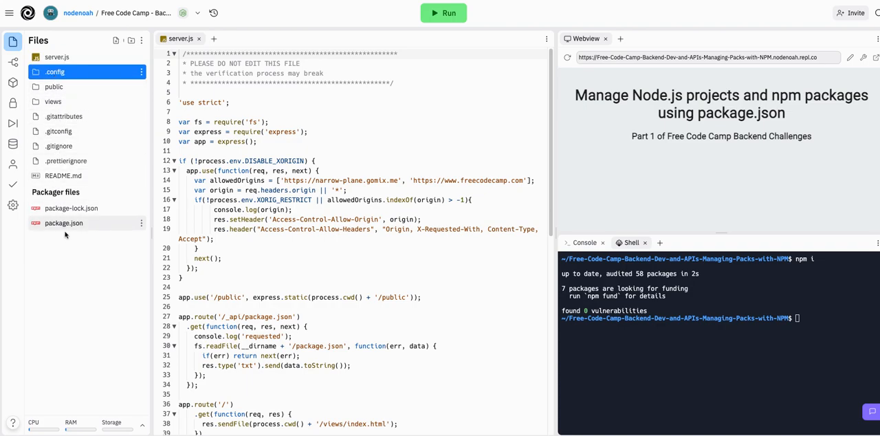
{"action": "left_click", "coordinate": [63, 223]}
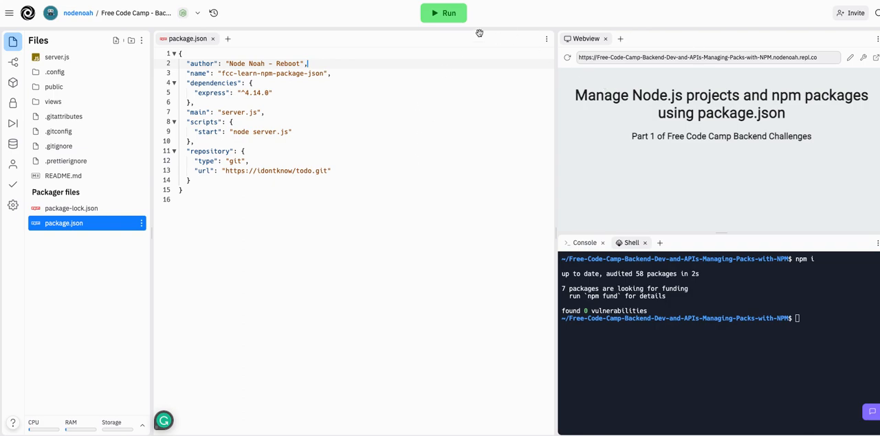
Step: Run the Replit project to start its Node server
{"action": "left_click", "coordinate": [443, 13]}
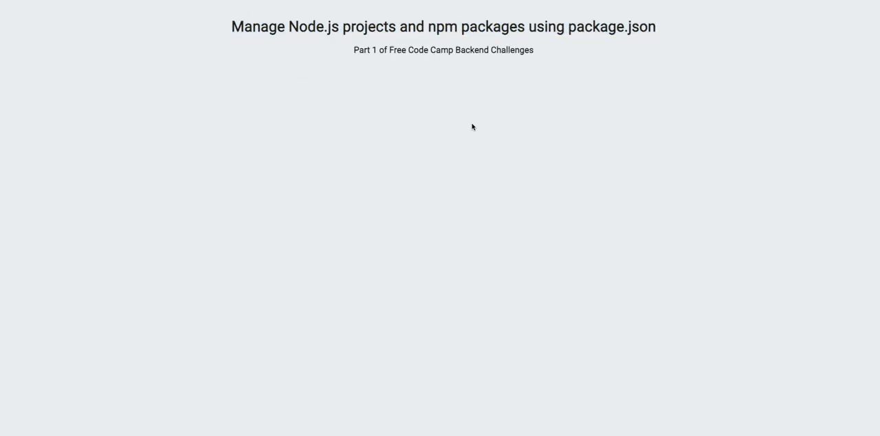
{"action": "mouse_move", "coordinate": [267, 13]}
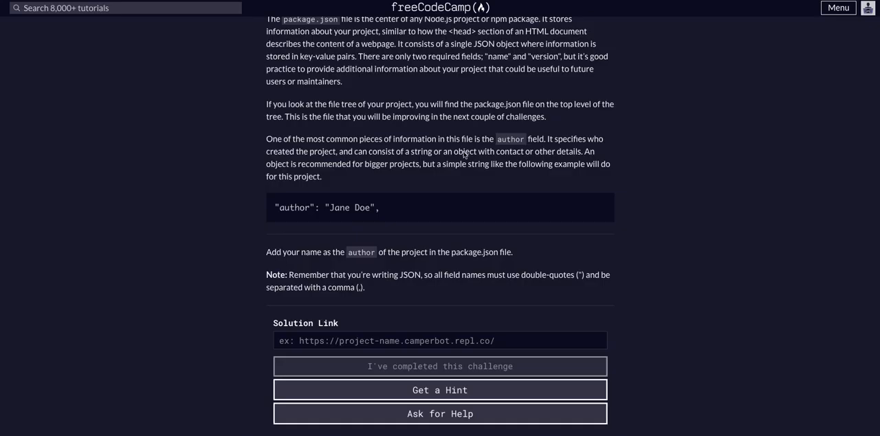
Step: Submit the nodenoah.repl.co app URL as the Solution Link, pass the test, and dismiss the completion dialog
{"action": "type", "text": "mp-Backend-Dev-and-APIs-Managing-Packs-with-NPM.nodenoah.repl.co"}
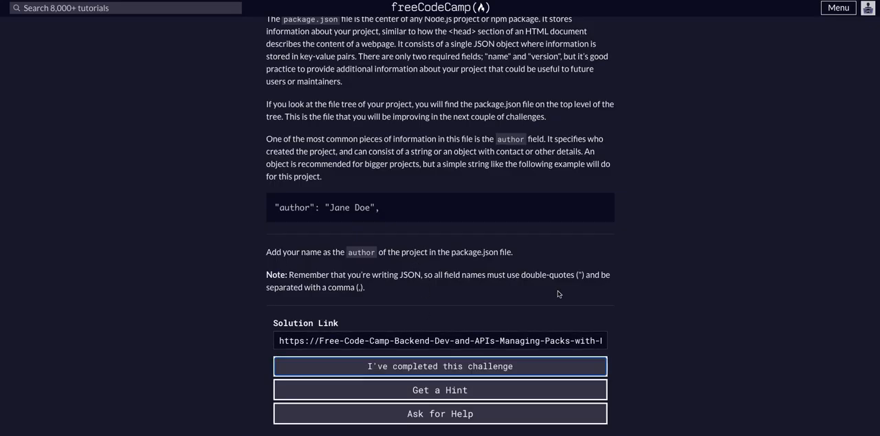
{"action": "left_click", "coordinate": [440, 366]}
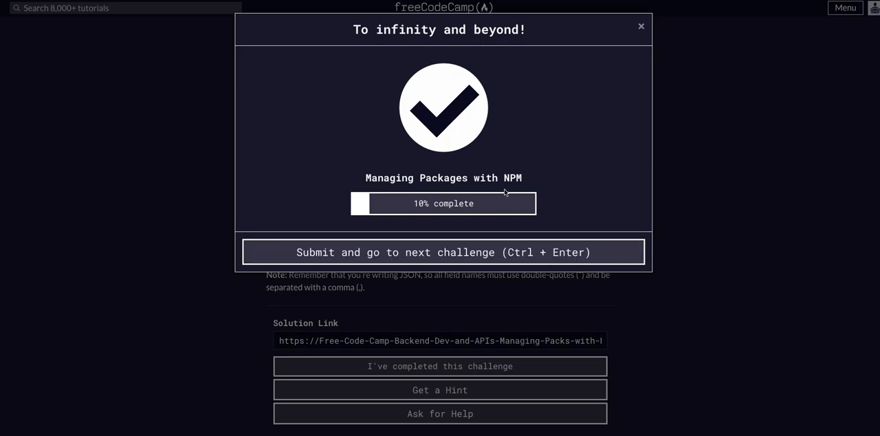
{"action": "mouse_move", "coordinate": [641, 63]}
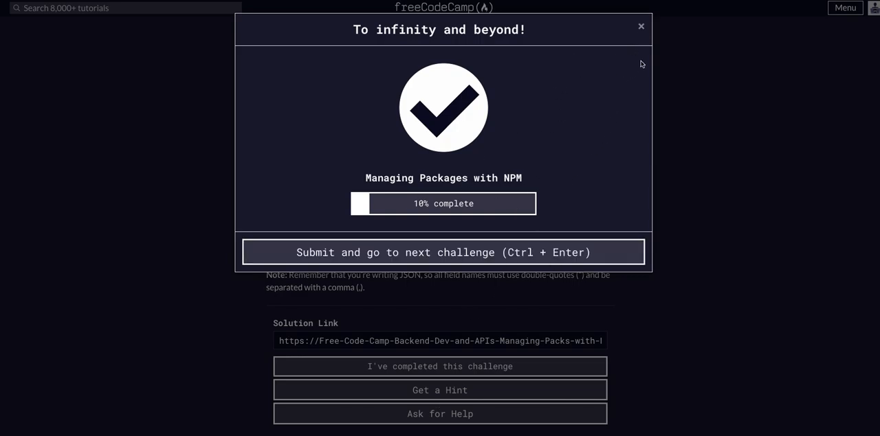
{"action": "left_click", "coordinate": [641, 26]}
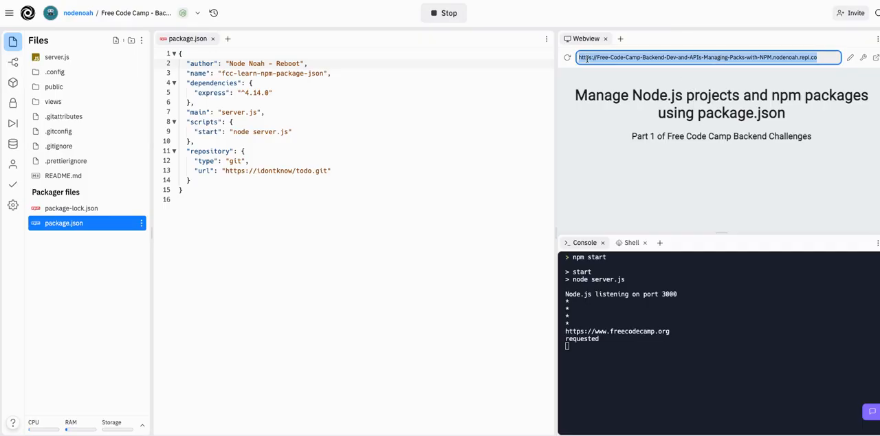
{"action": "mouse_move", "coordinate": [511, 6]}
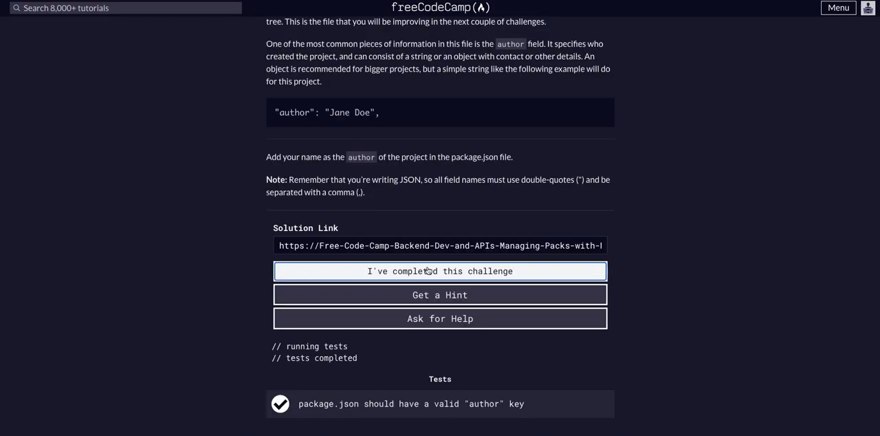
{"action": "mouse_move", "coordinate": [645, 6]}
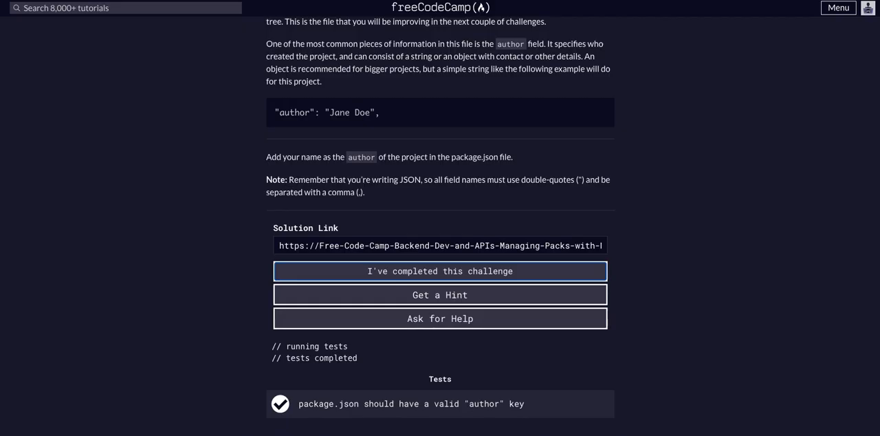
{"action": "mouse_move", "coordinate": [441, 271]}
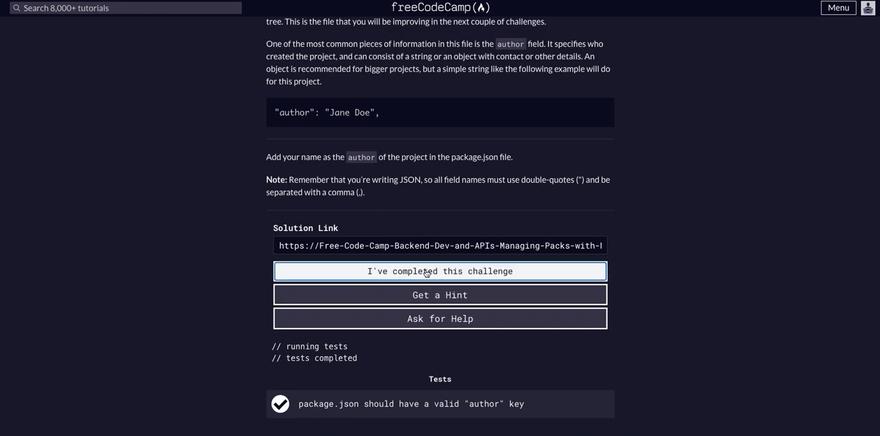
Step: Re-run 'I've completed this challenge' so the author key test passes and the completion dialog returns
{"action": "left_click", "coordinate": [440, 271]}
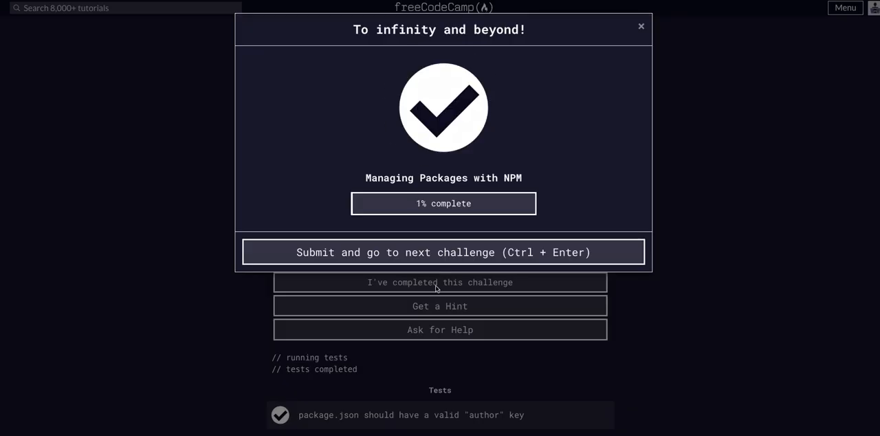